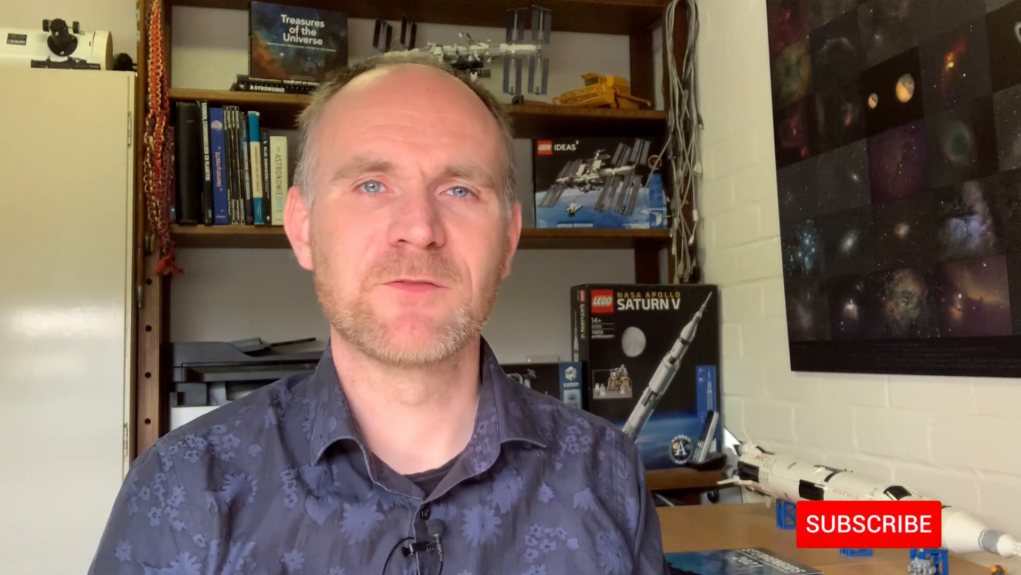
left_click(866, 522)
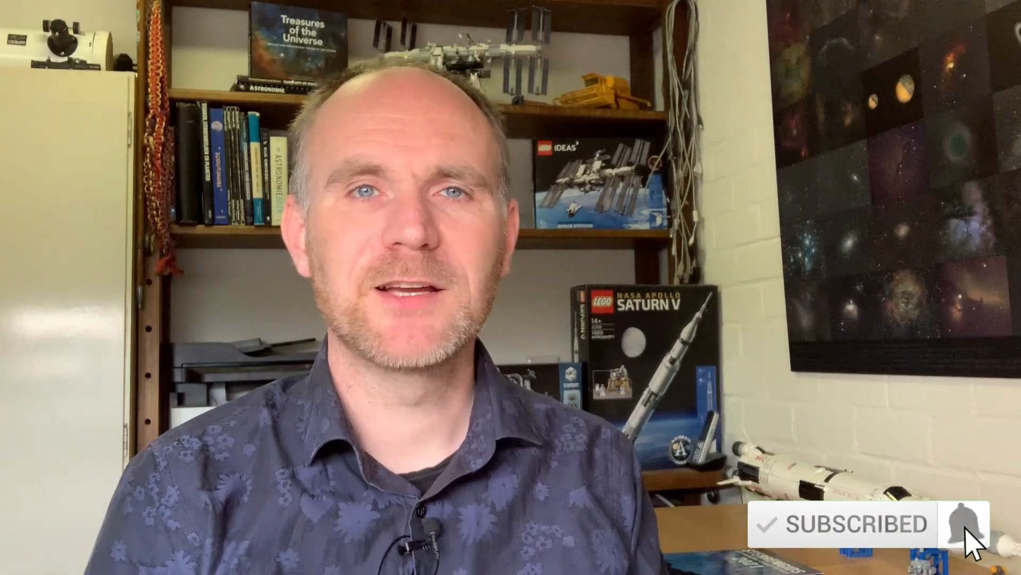